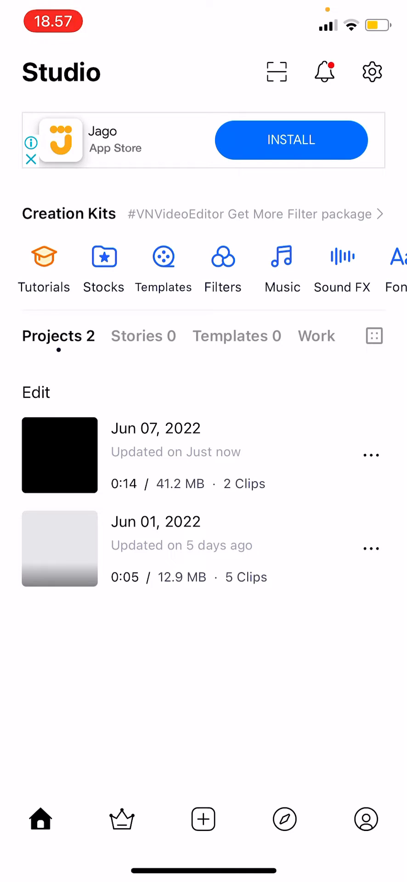
Start a new project from the Studio screen's + menu, reaching the media picker
left_click(202, 820)
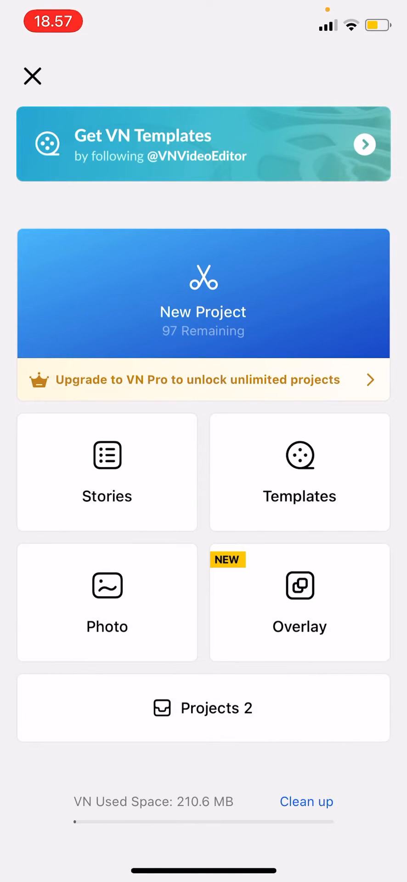
left_click(204, 293)
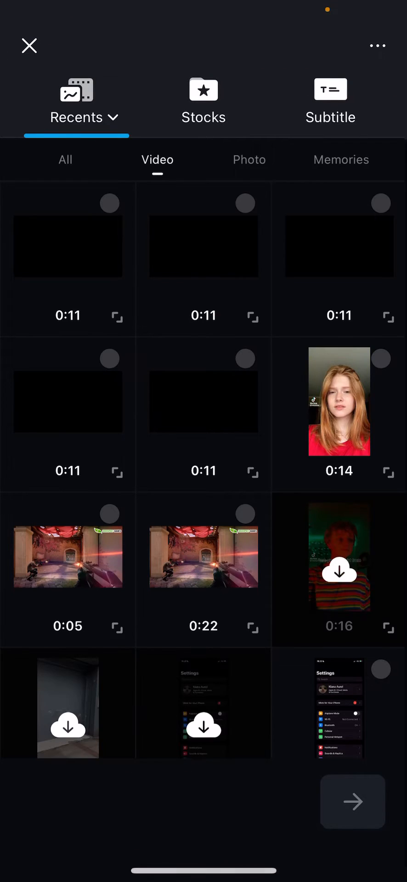
Add the number-5 countdown stock clip and the 0:11 recent video, then play the timeline
left_click(203, 92)
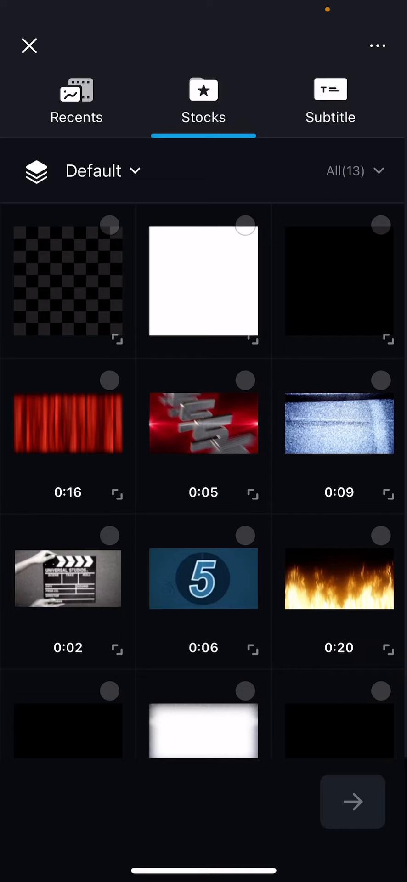
left_click(203, 579)
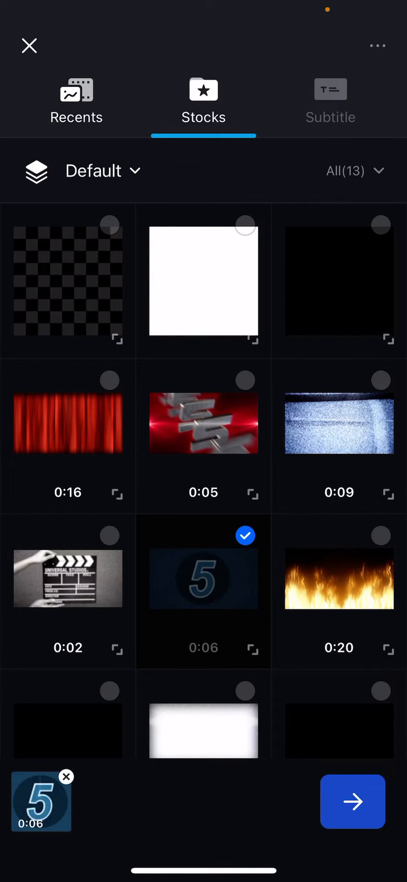
left_click(75, 97)
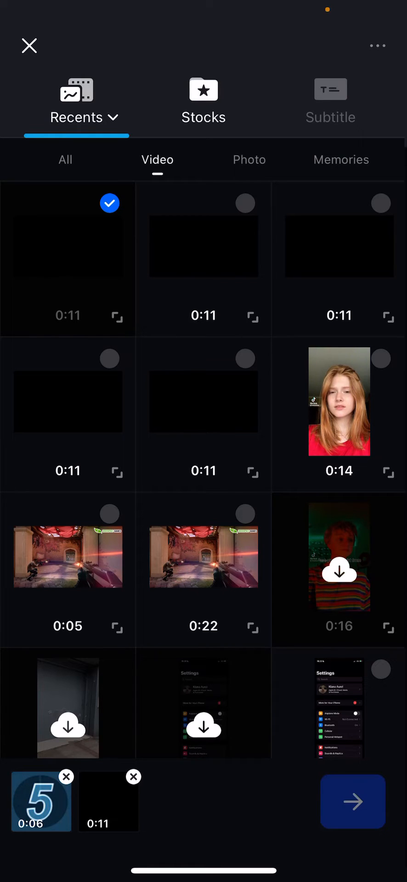
left_click(352, 802)
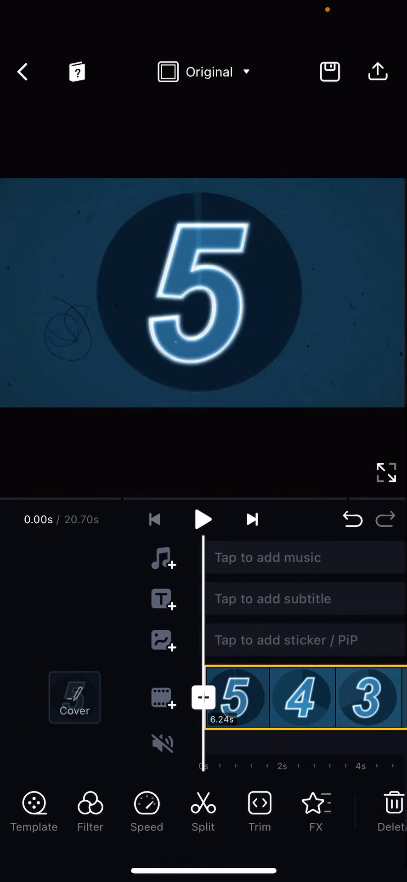
left_click(203, 520)
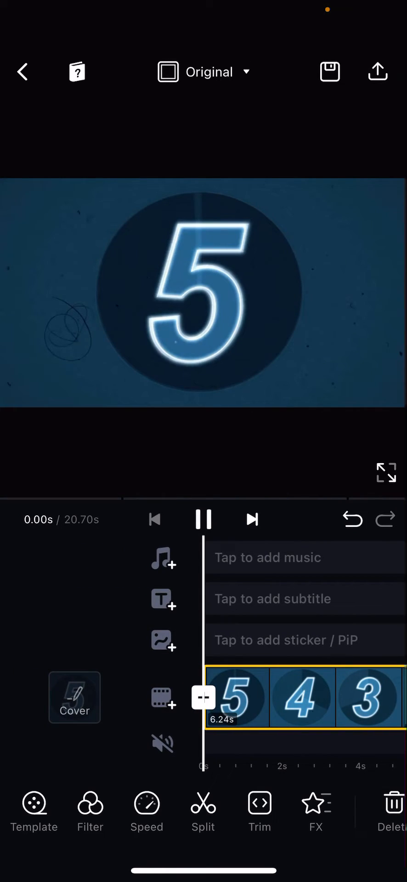